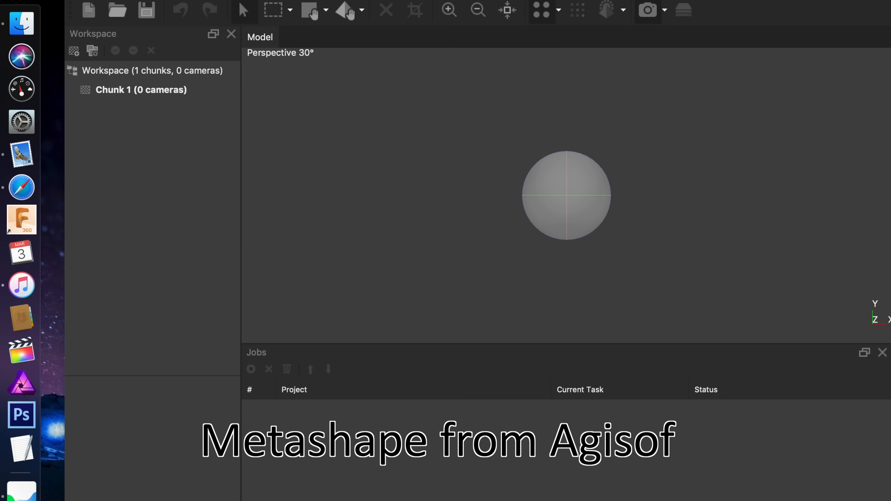
- Add all 107 bottle JPGs from the 149_PANA folder to Chunk 1
click(89, 9)
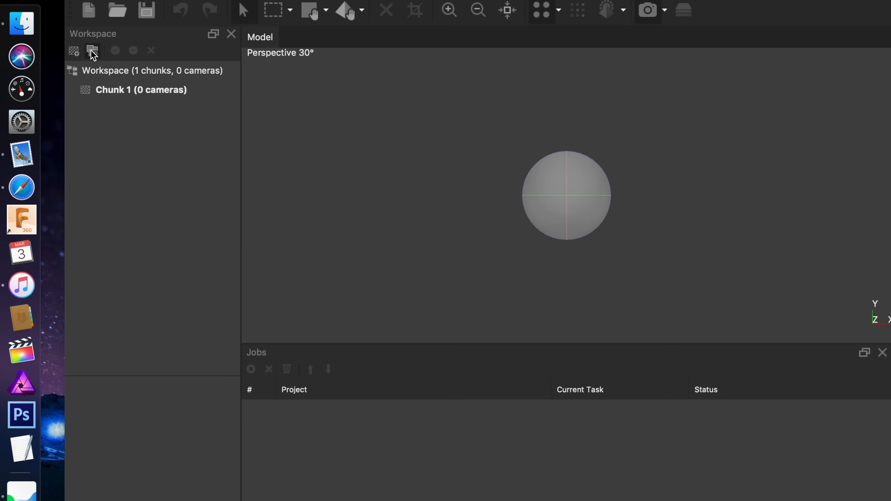
click(92, 50)
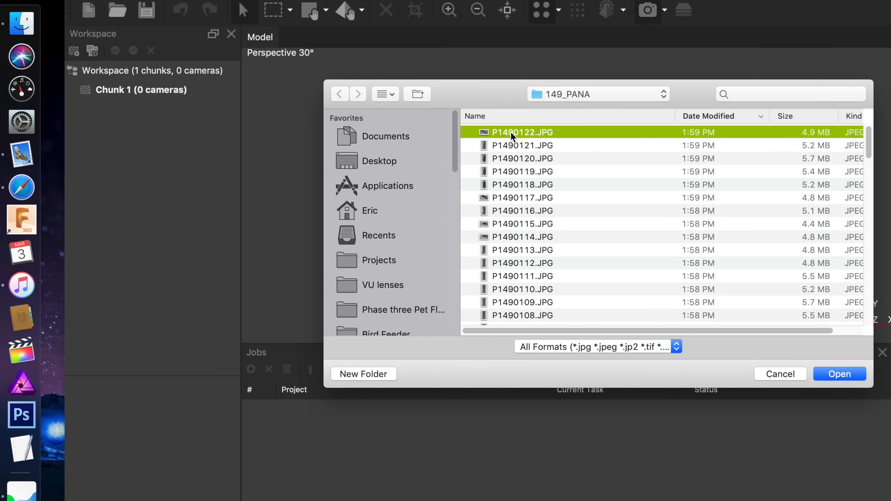
scroll(down, 3)
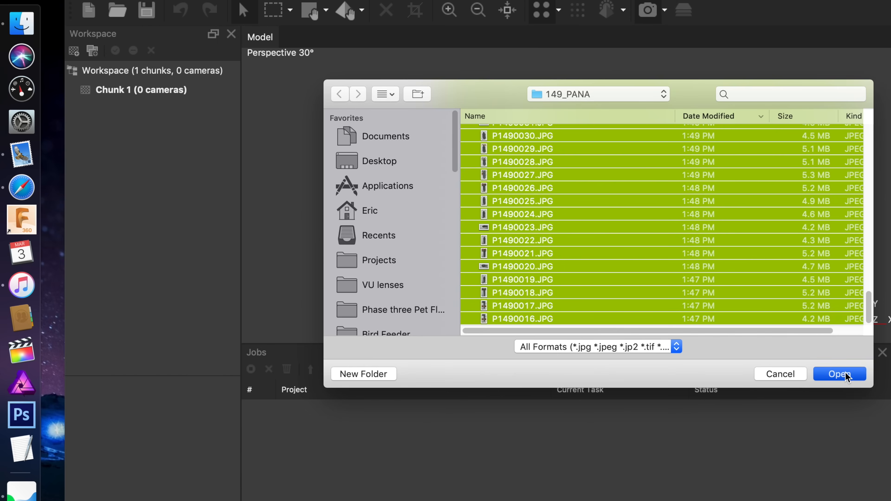
click(840, 374)
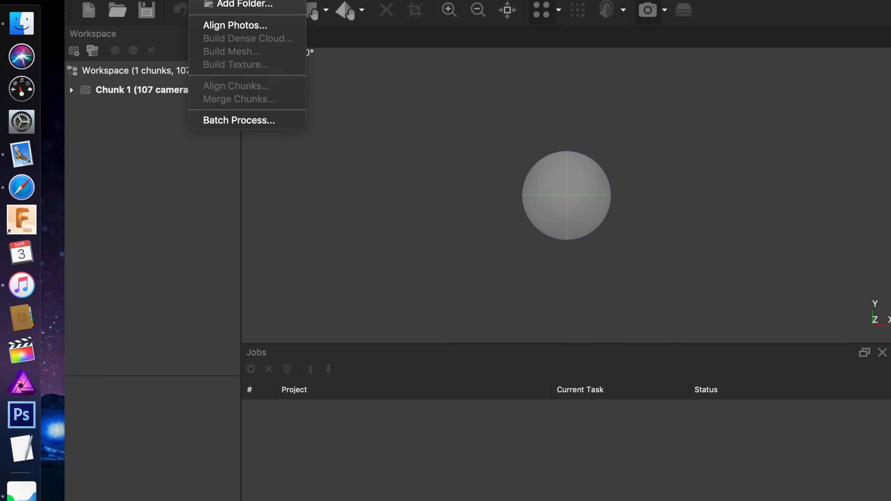
- Align the photos at High accuracy, placing 91 of 107 cameras with 59,458 tie points
click(234, 25)
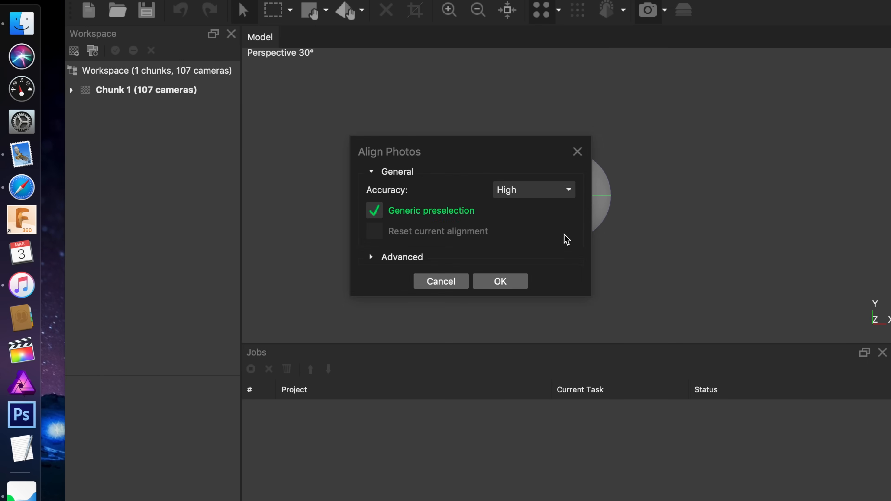
click(501, 281)
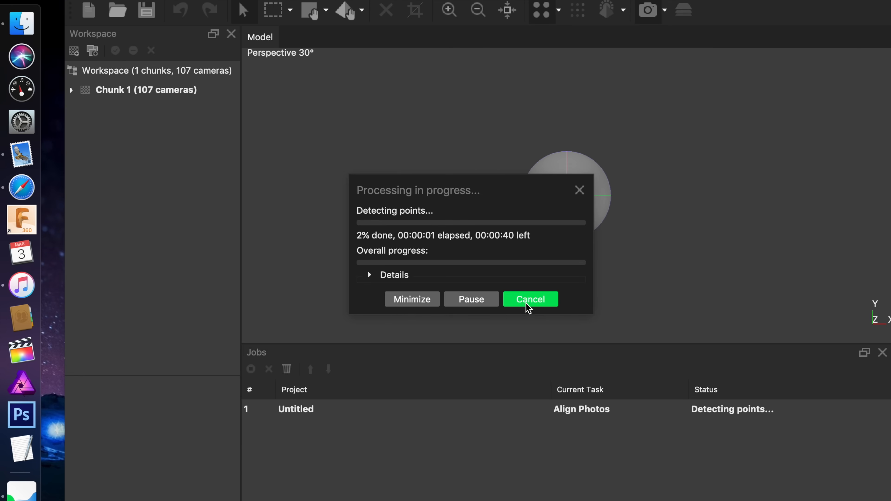
mouse_move(461, 334)
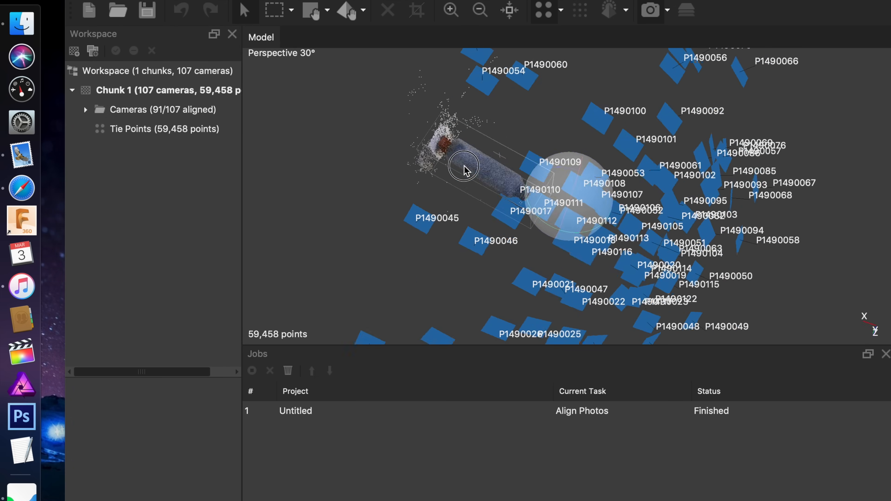
drag(464, 169, 579, 206)
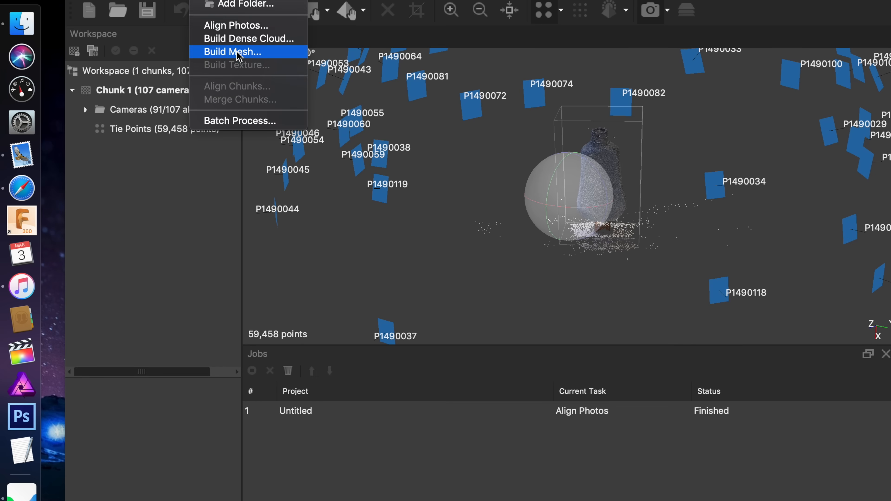
- Build the bottle mesh from depth maps at High quality and High face count
click(232, 51)
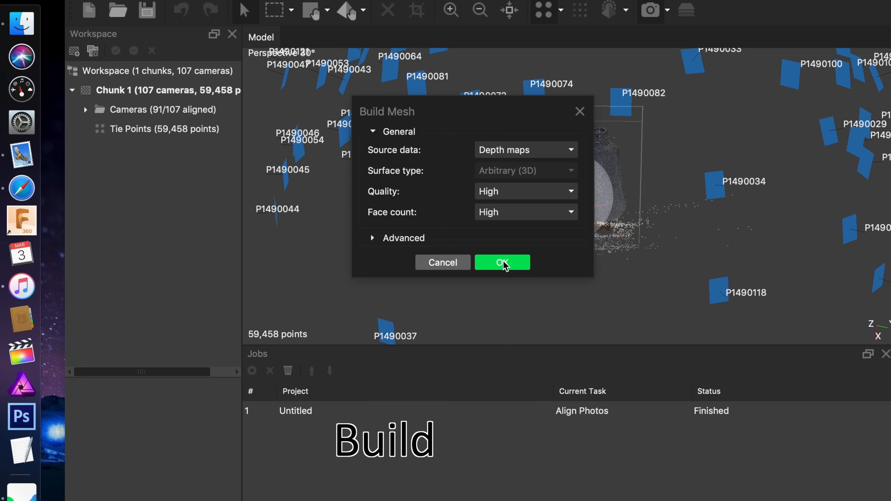
click(502, 262)
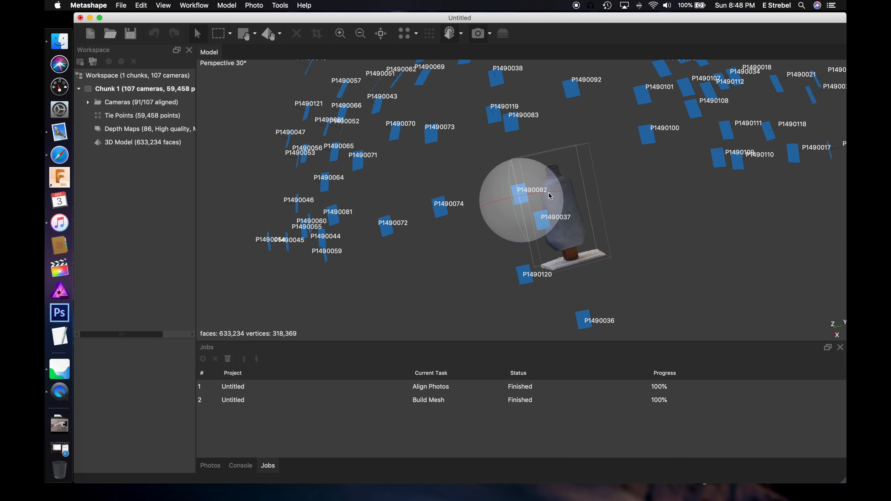
- Delete stray faces from the mesh, leaving 531,769 faces and an open base
drag(549, 196, 479, 206)
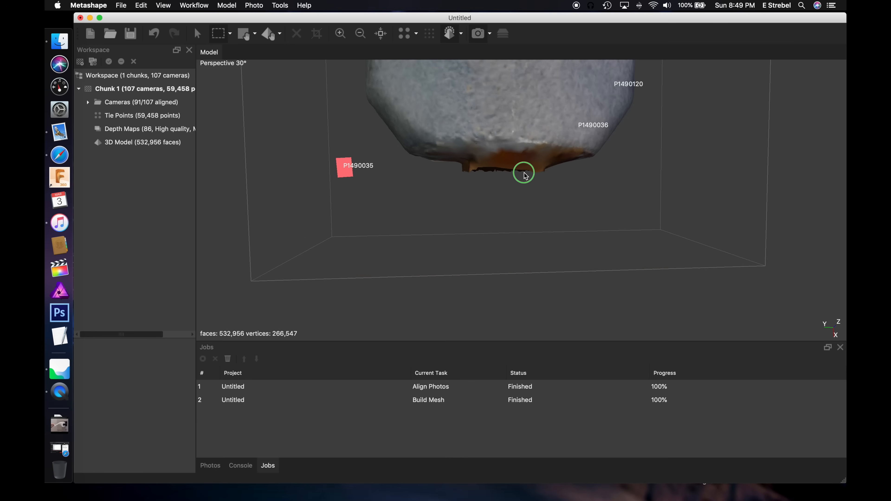
click(380, 34)
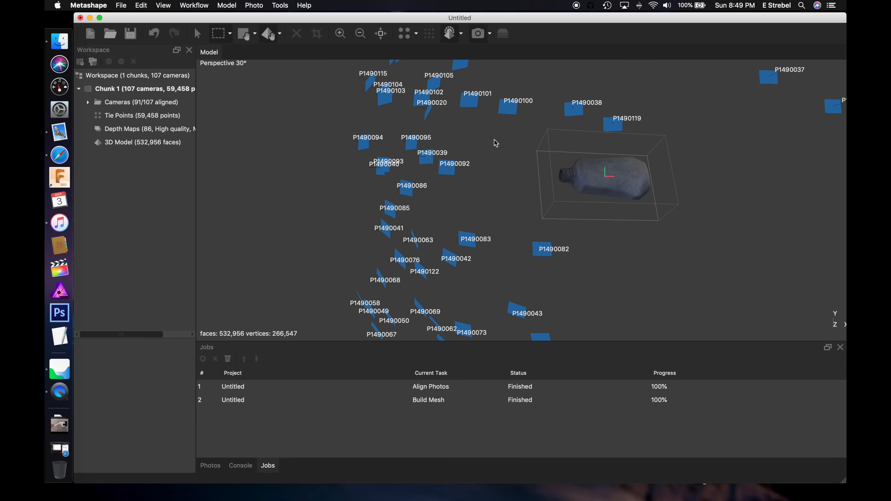
click(462, 33)
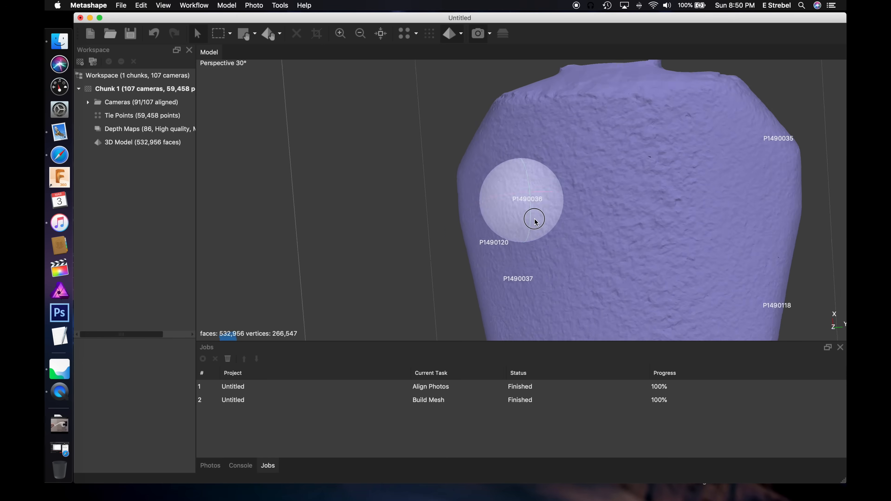
click(163, 5)
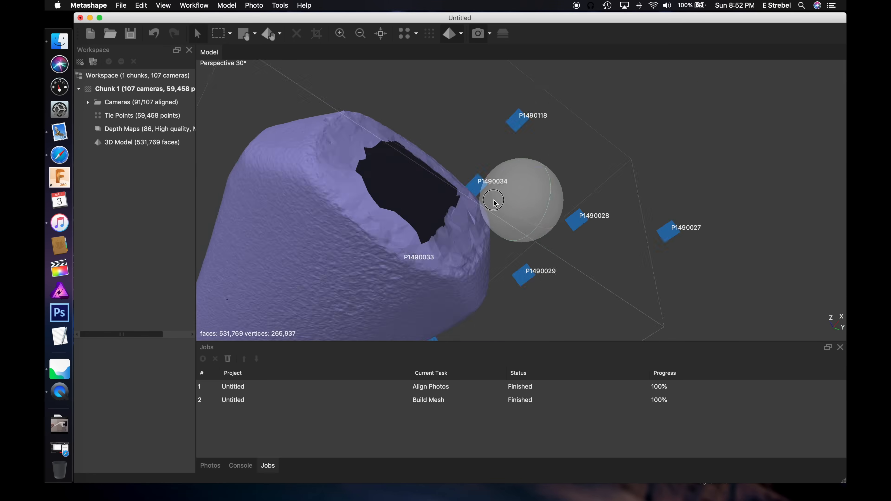
- Close the base hole with Level at 100%, giving a closed 531,870-face mesh
click(280, 5)
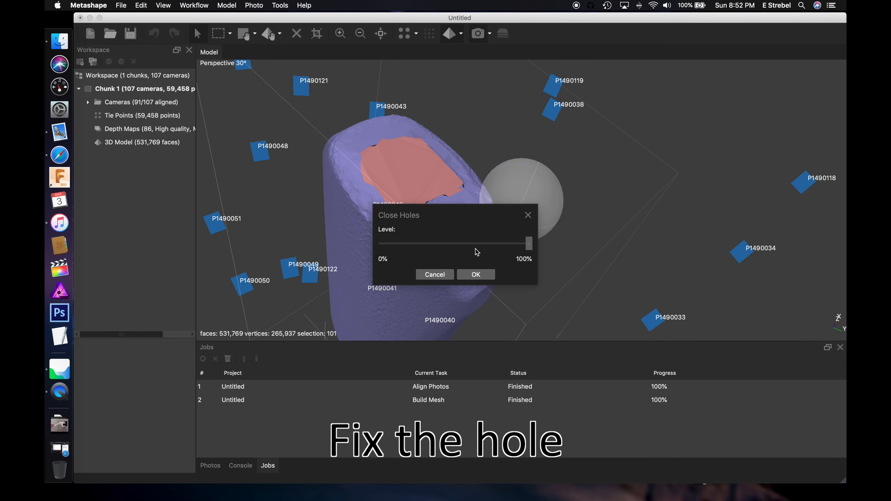
click(477, 274)
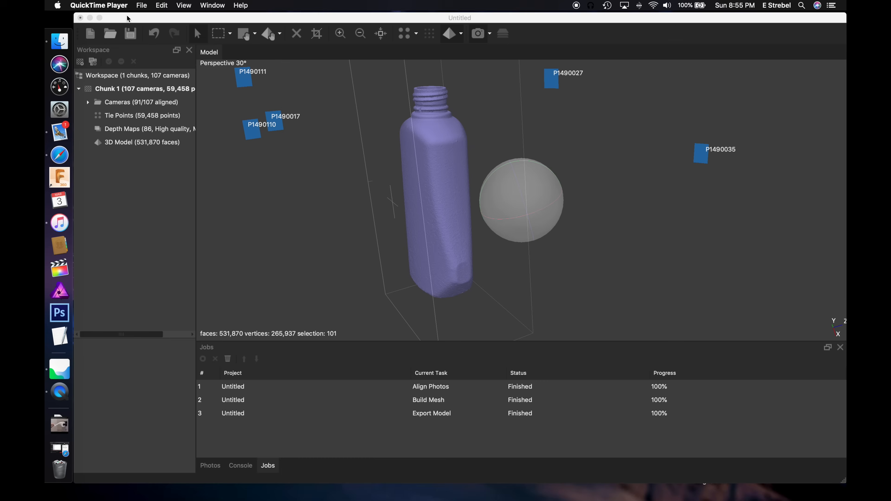
- Export the mesh as Soap Bottle.obj (Wavefront OBJ) into the 3D scanning folder
click(120, 5)
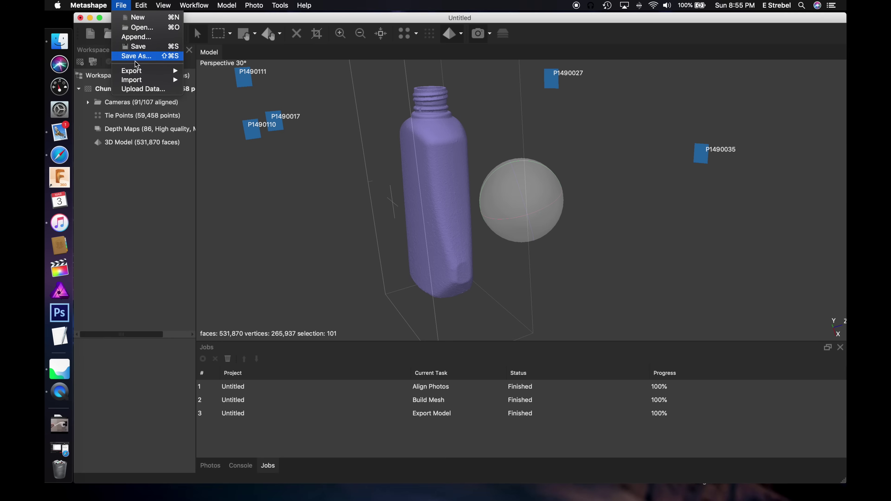
mouse_move(131, 71)
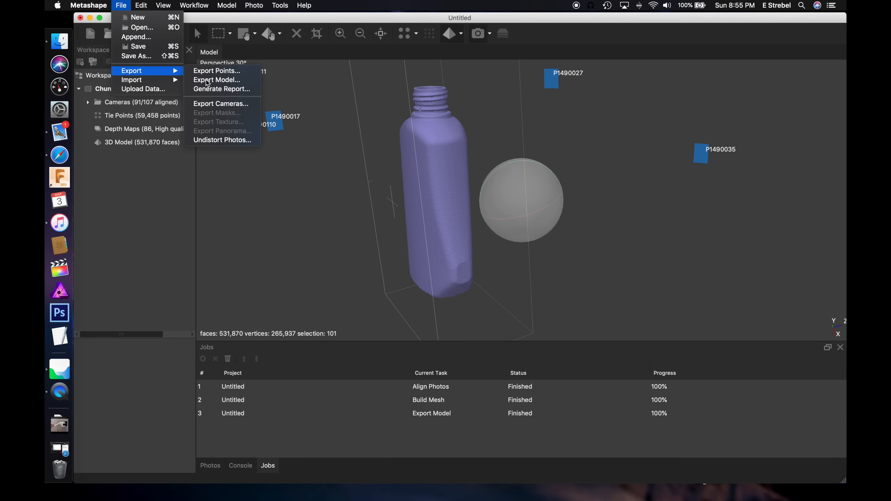
click(216, 80)
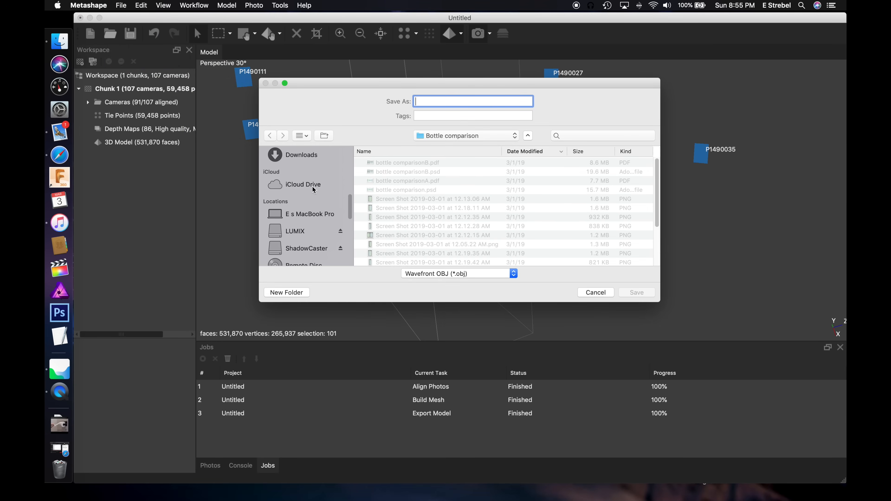
click(306, 248)
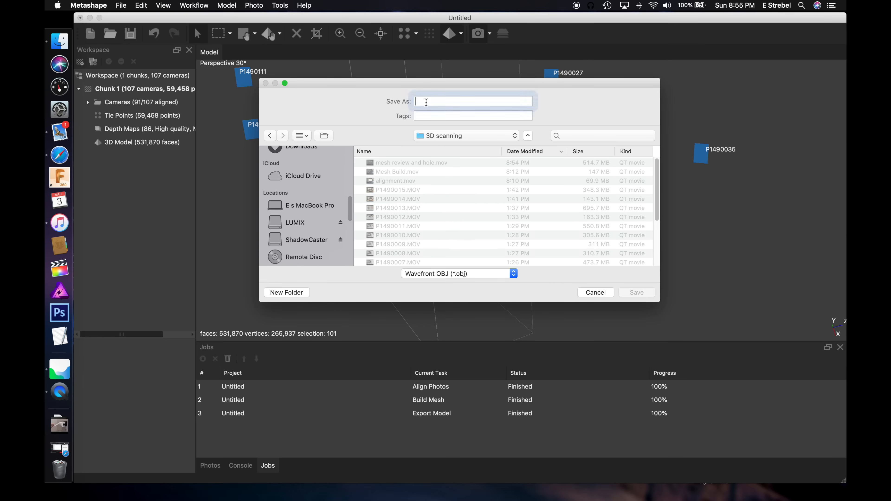
text(S)
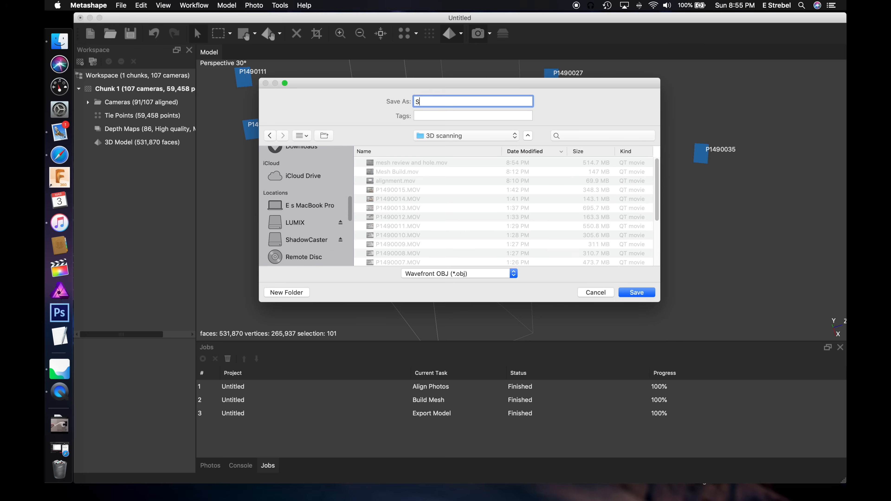
text(oap)
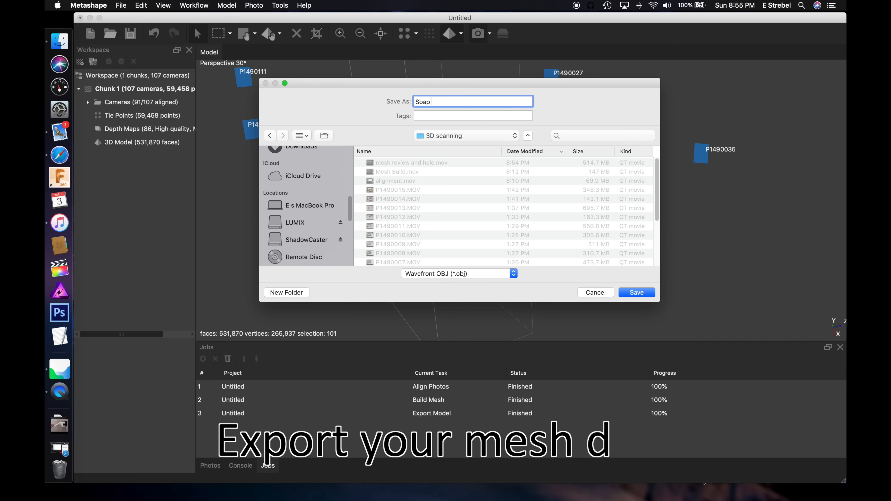
text(Bottle)
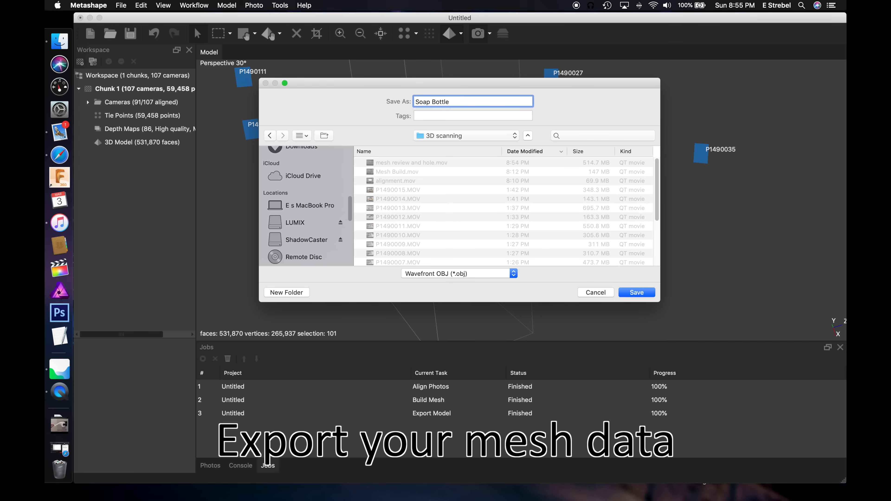
click(635, 292)
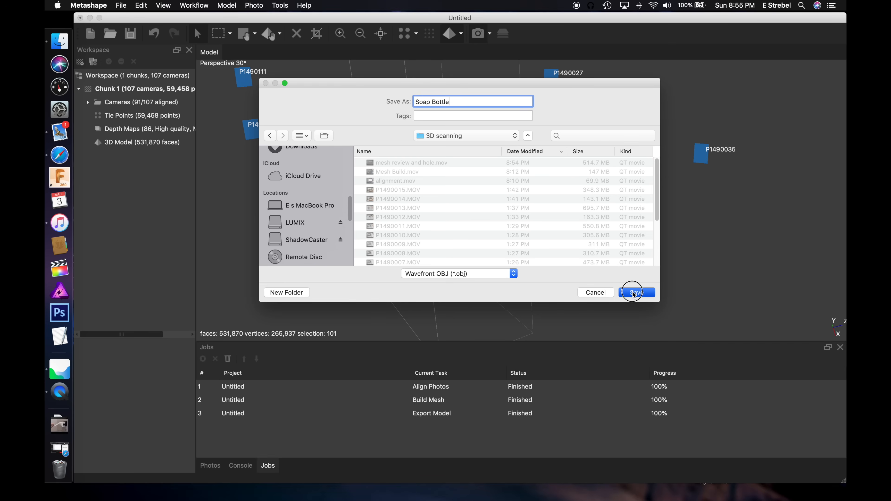
click(637, 293)
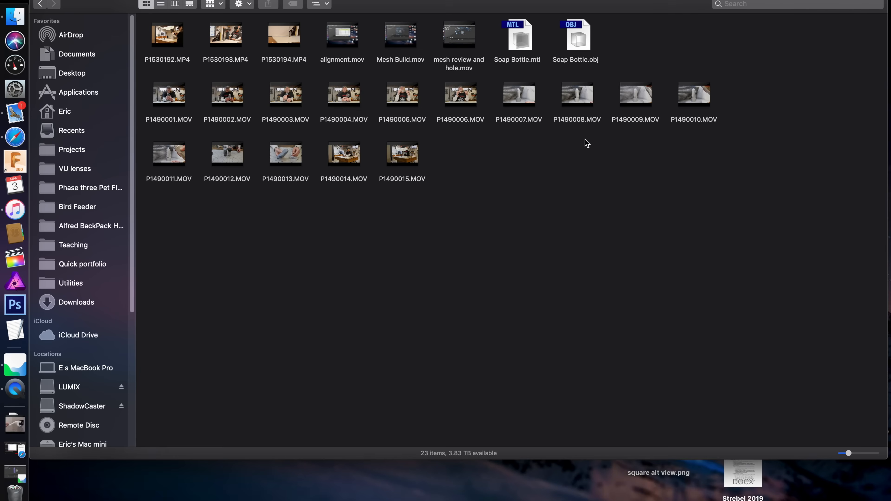
- Quick Look Soap Bottle.obj in Finder and rotate the textured bottle to check all sides and bottom
click(577, 37)
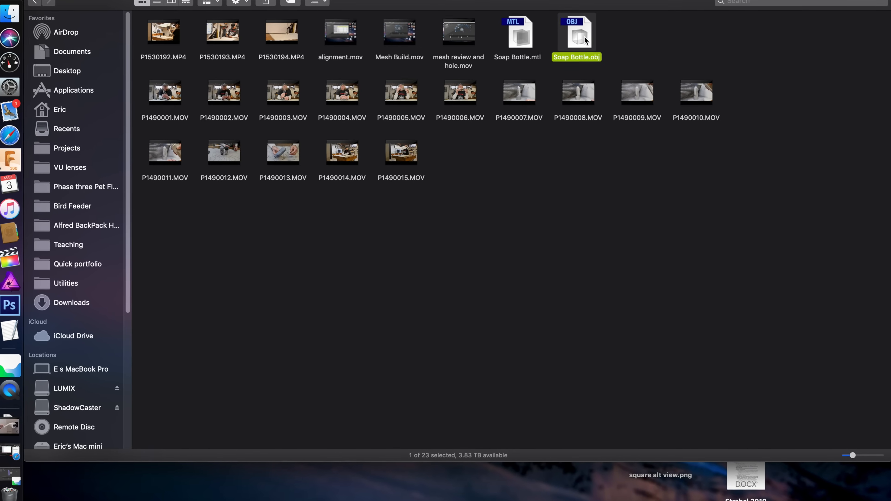
key(space)
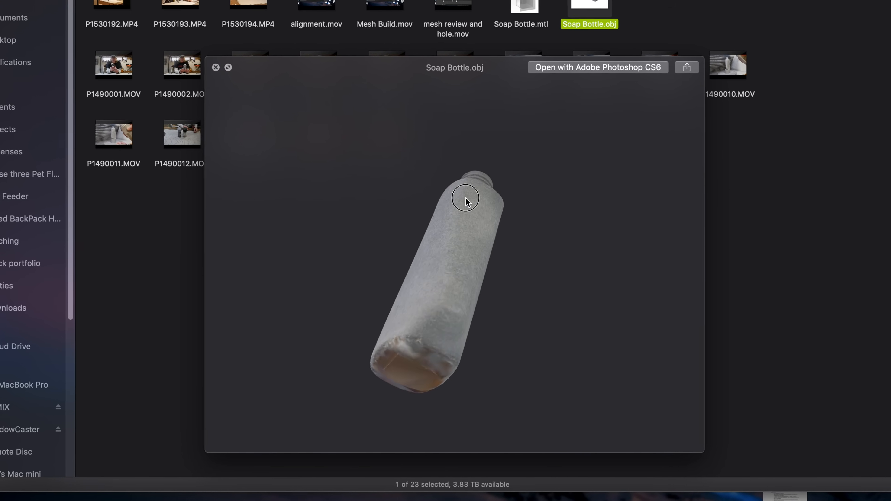
drag(465, 199, 402, 200)
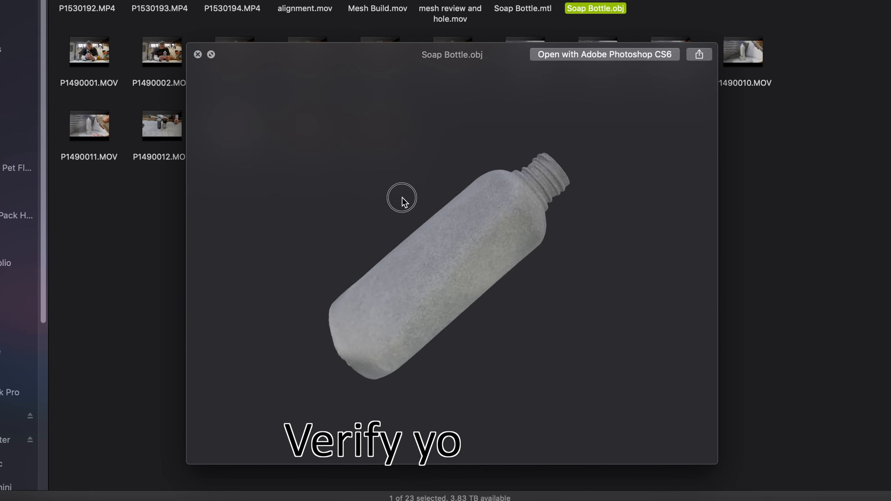
drag(402, 199, 420, 303)
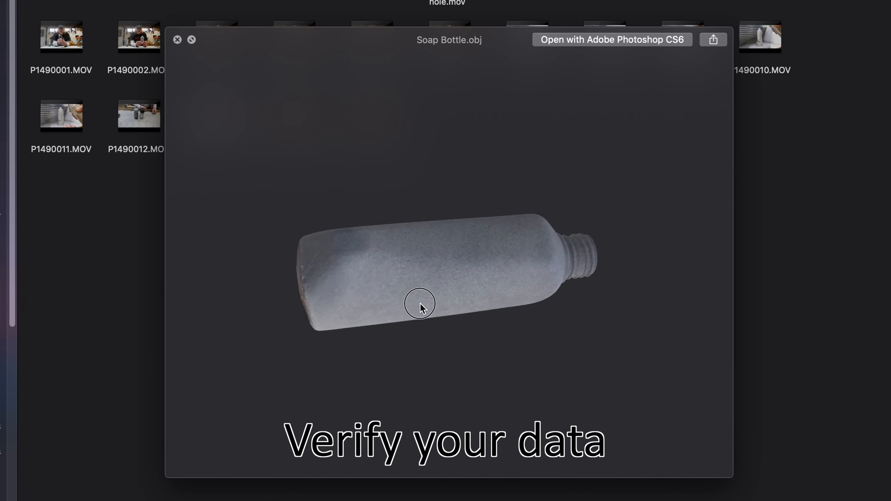
drag(421, 303, 483, 297)
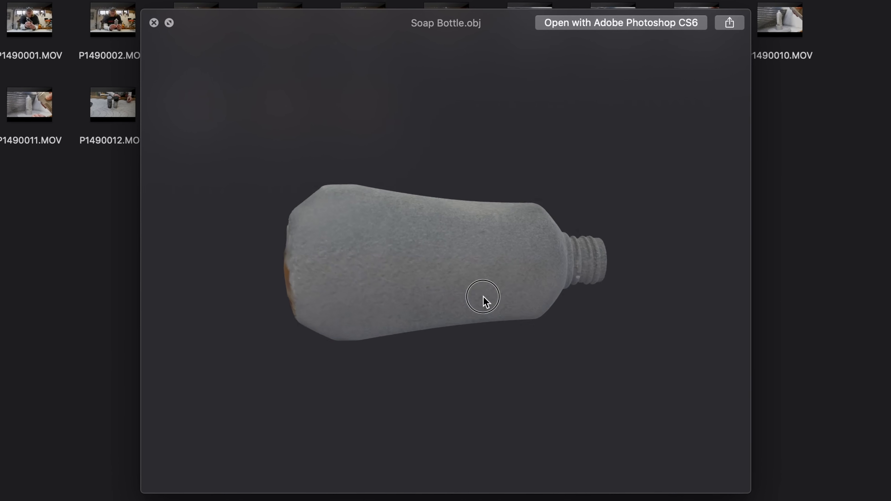
drag(483, 300, 472, 315)
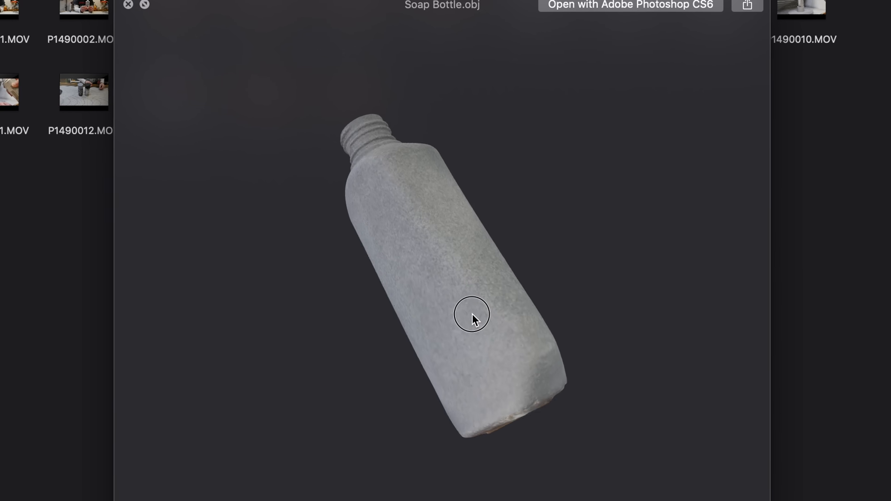
drag(472, 314, 425, 208)
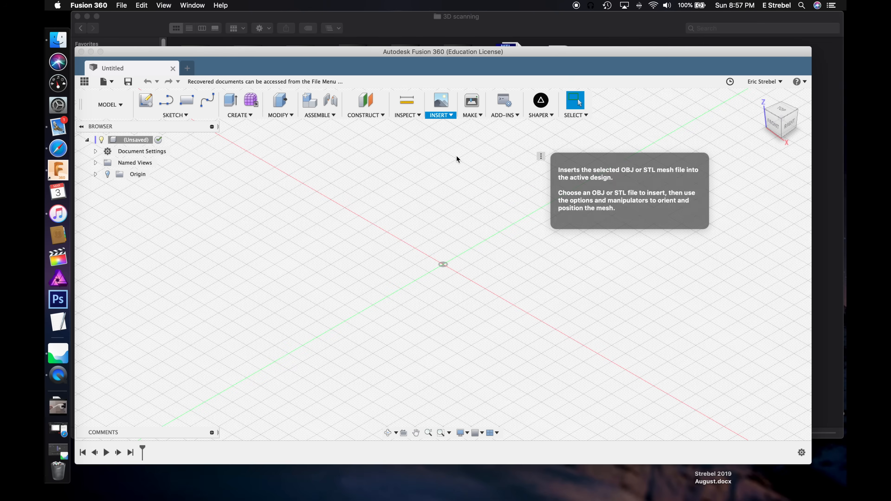
- Insert Soap Bottle.obj from the 3D scanning folder as a mesh body in millimeters
click(441, 100)
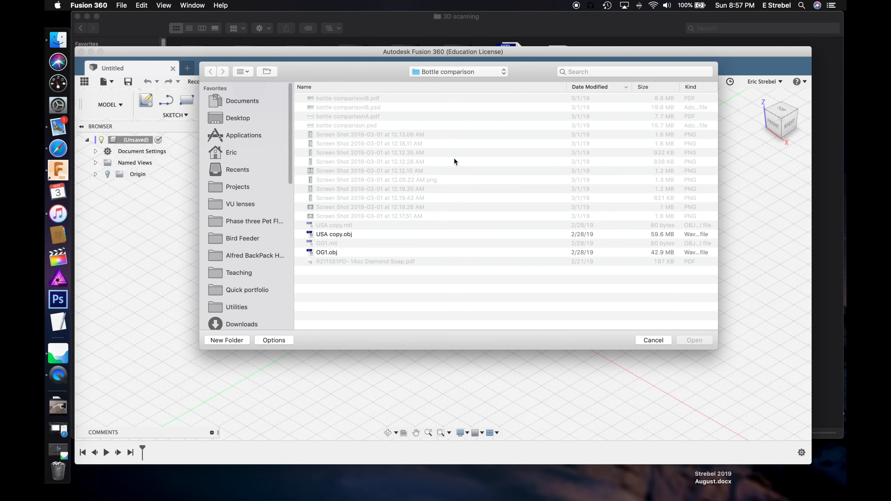
mouse_move(255, 248)
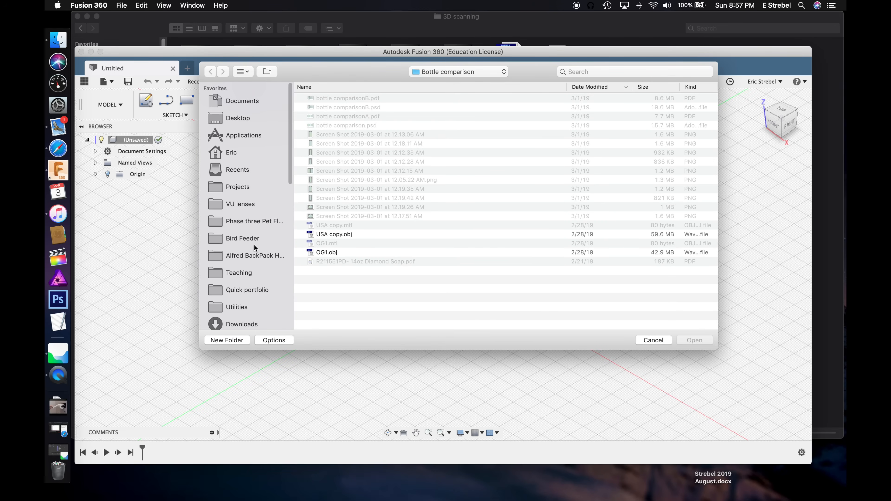
click(247, 286)
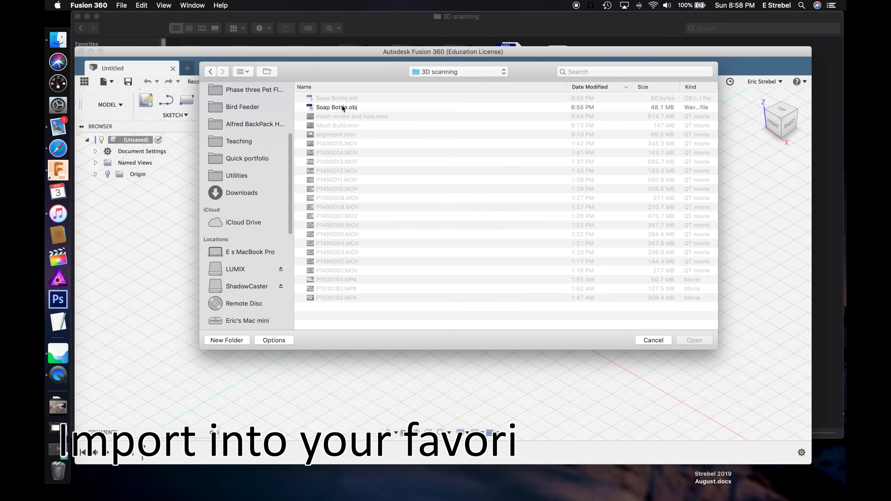
click(337, 107)
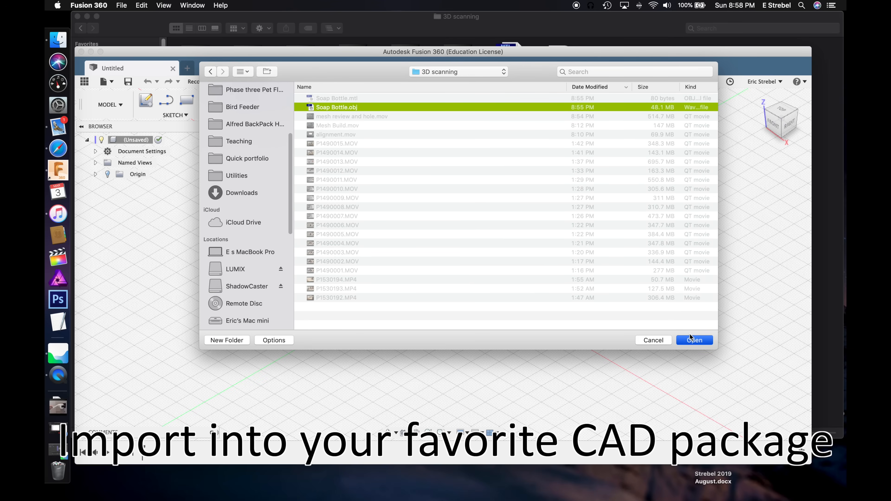
click(694, 340)
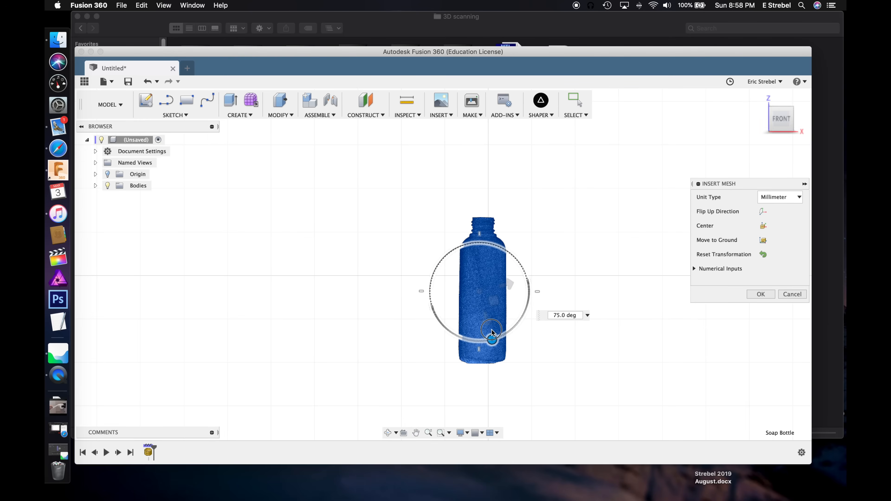
- Rotate the bottle mesh upright with the manipulators and confirm the Insert Mesh placement
drag(491, 334, 479, 269)
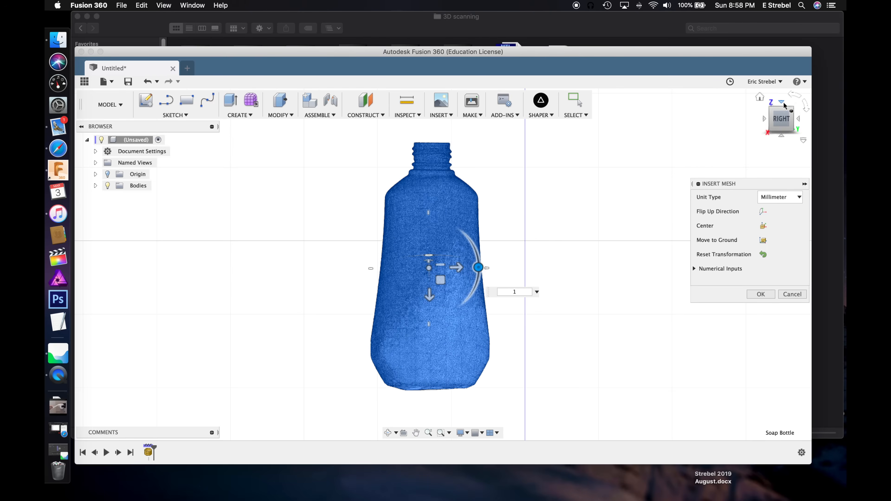
drag(477, 267, 413, 319)
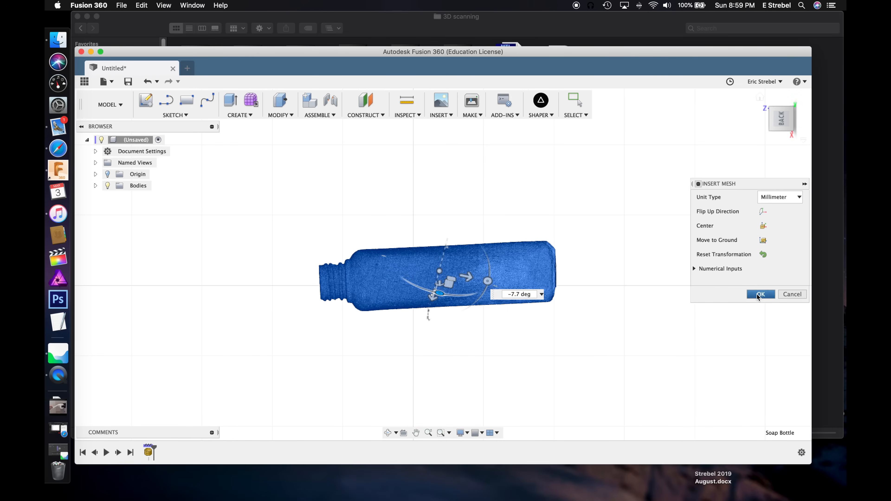
click(761, 294)
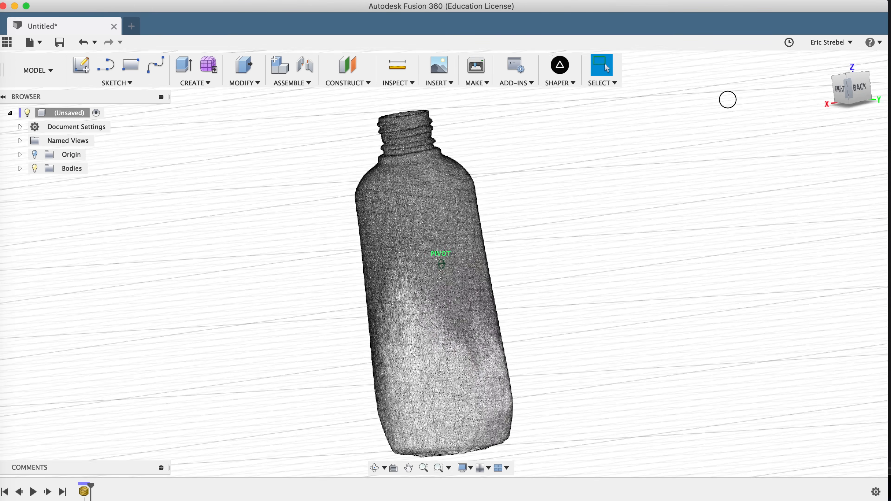
drag(727, 99, 572, 101)
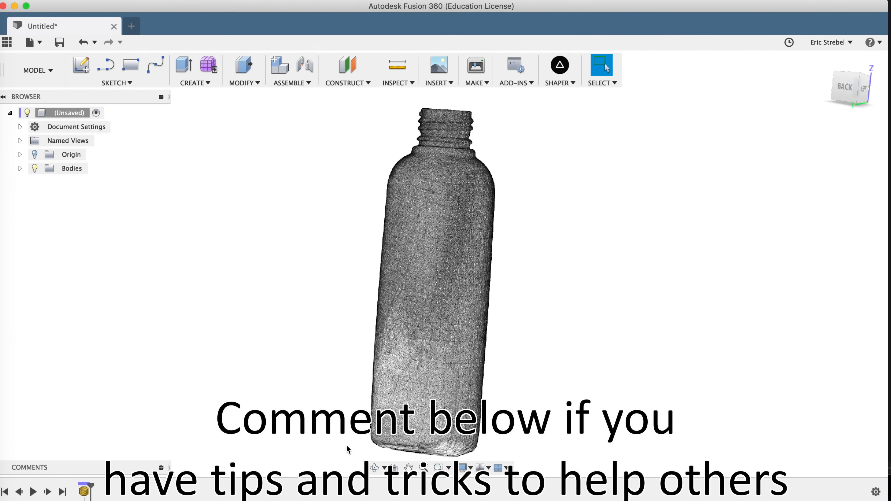
click(483, 473)
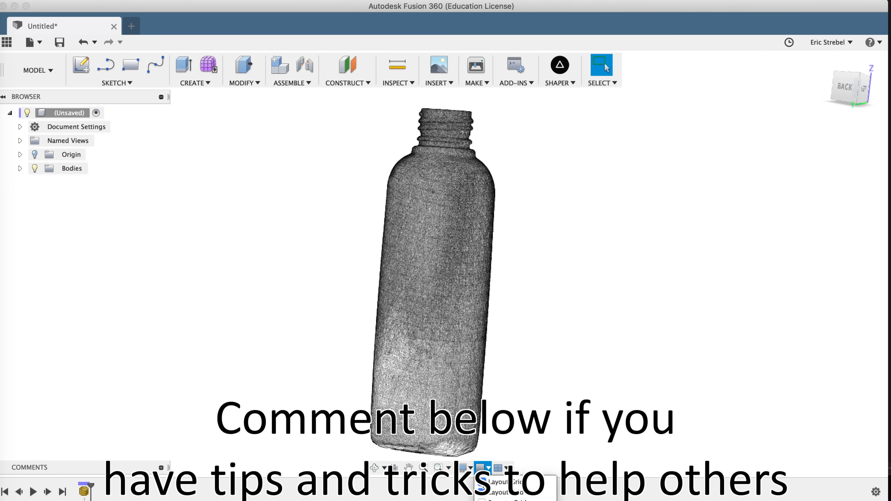